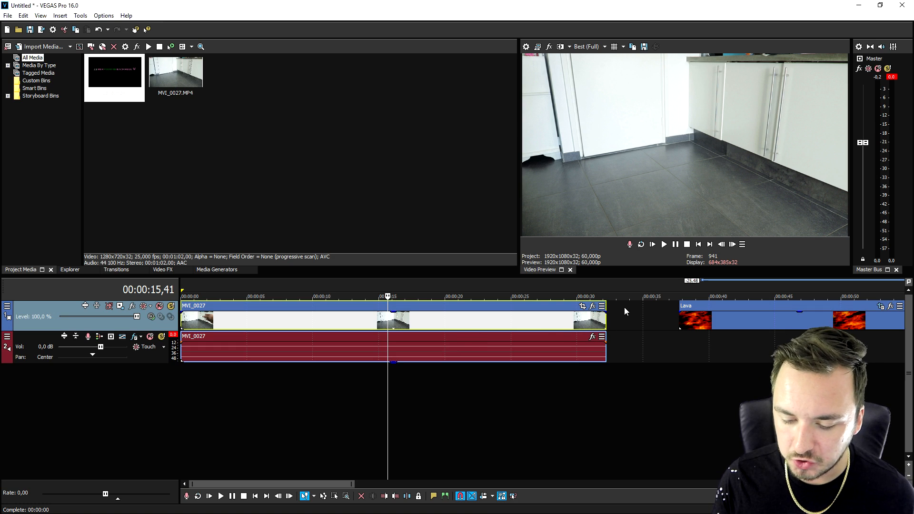
# Add a new video track above MVI_0027 to hold the Lava clip
pyautogui.rightClick(624, 315)
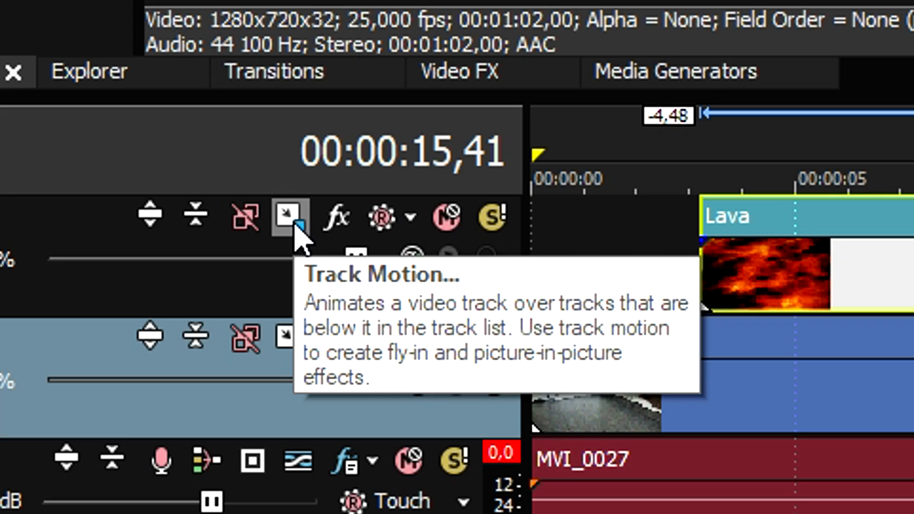
# Switch the Lava track's motion compositing mode to 3D Source Alpha
pyautogui.click(287, 215)
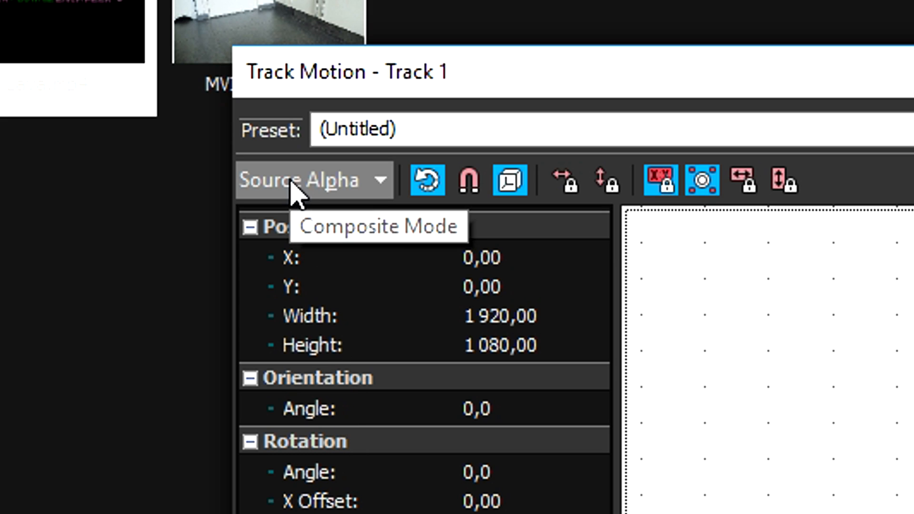
pyautogui.click(314, 180)
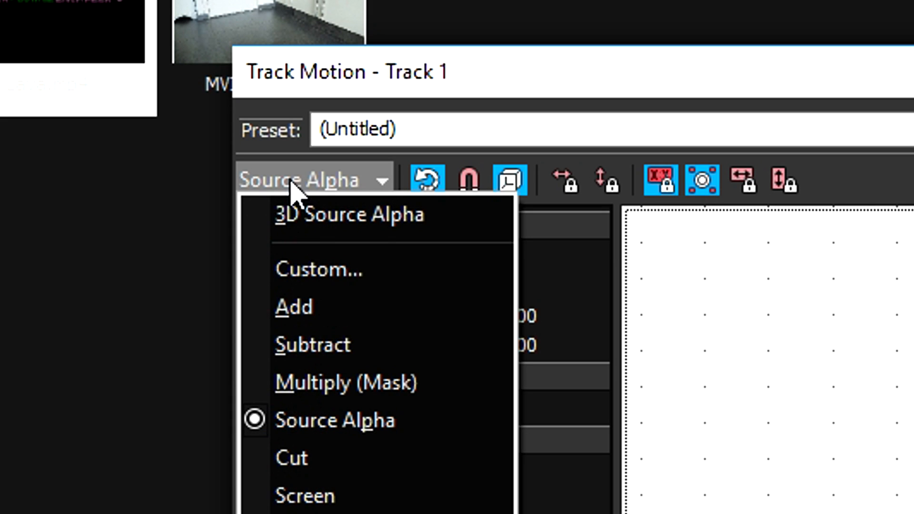
pyautogui.click(349, 214)
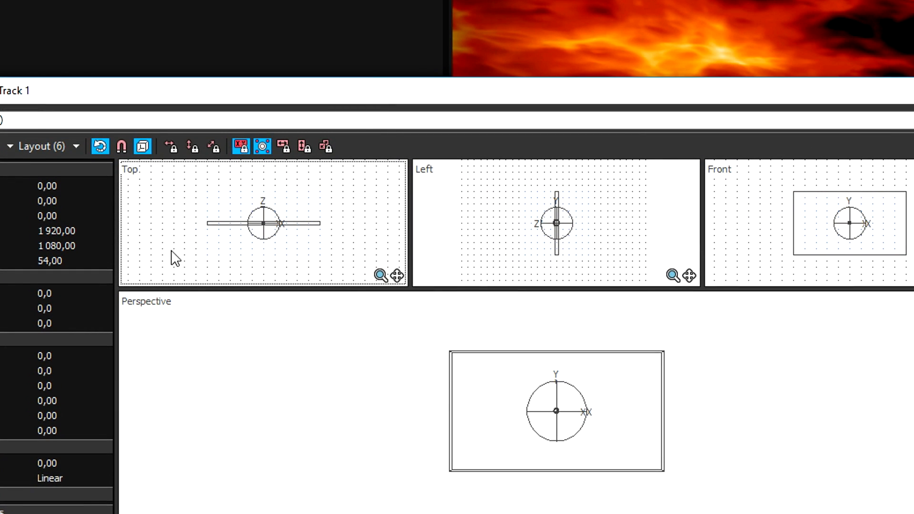
pyautogui.moveTo(853, 267)
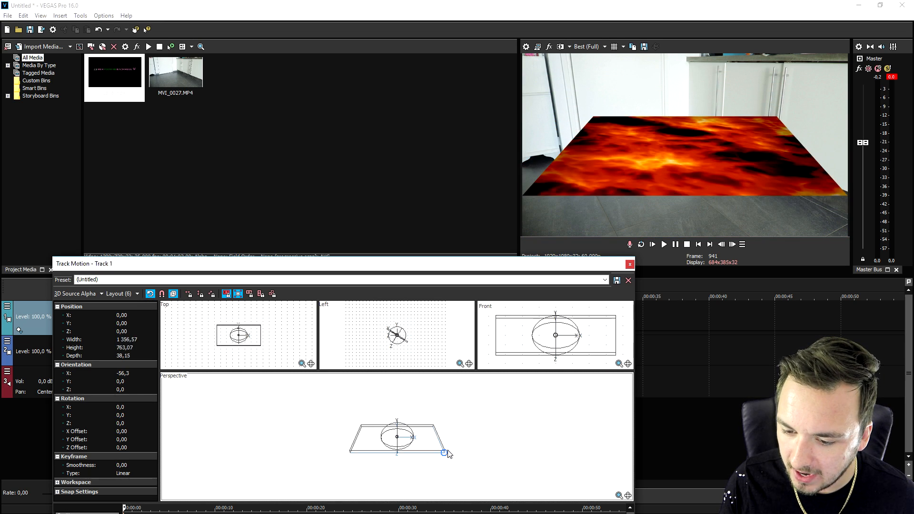
# Shrink, rotate and tilt the lava plane, then move it onto the floor area
pyautogui.moveTo(444, 453); pyautogui.dragTo(424, 441)
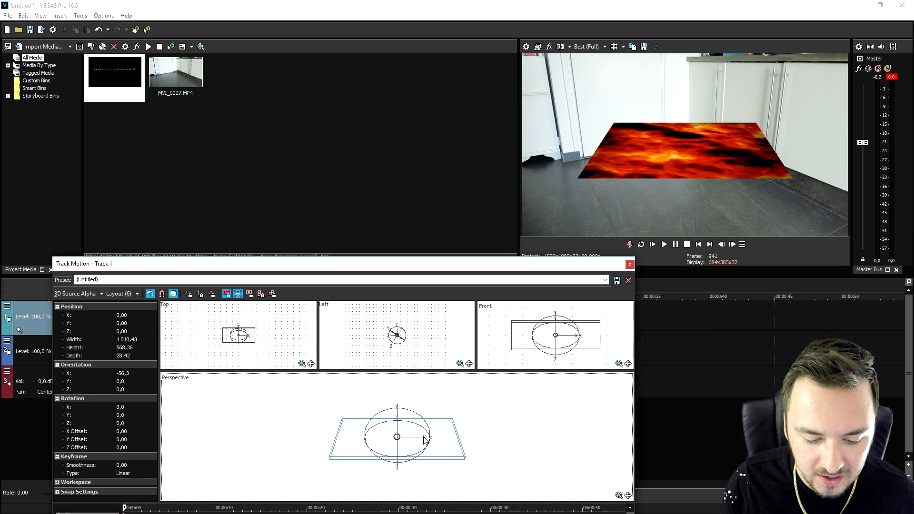
pyautogui.moveTo(426, 440); pyautogui.dragTo(504, 408)
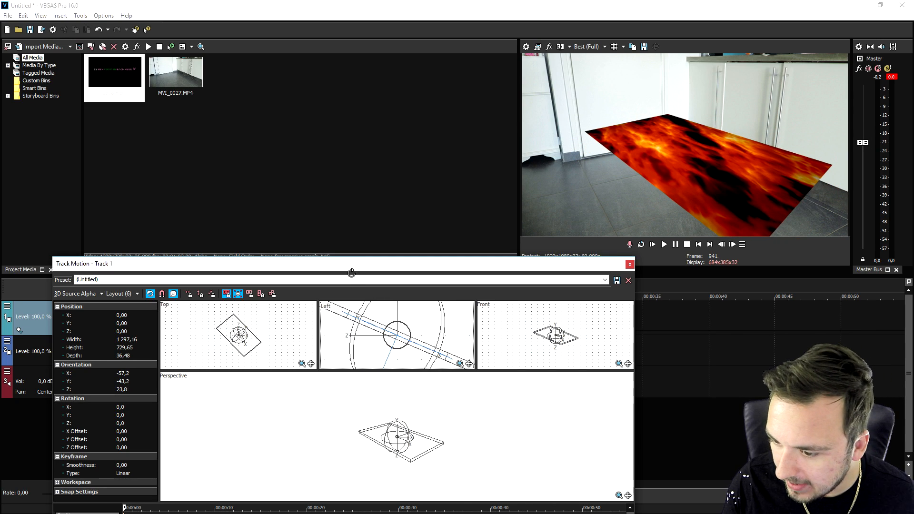
pyautogui.moveTo(398, 333); pyautogui.dragTo(408, 338)
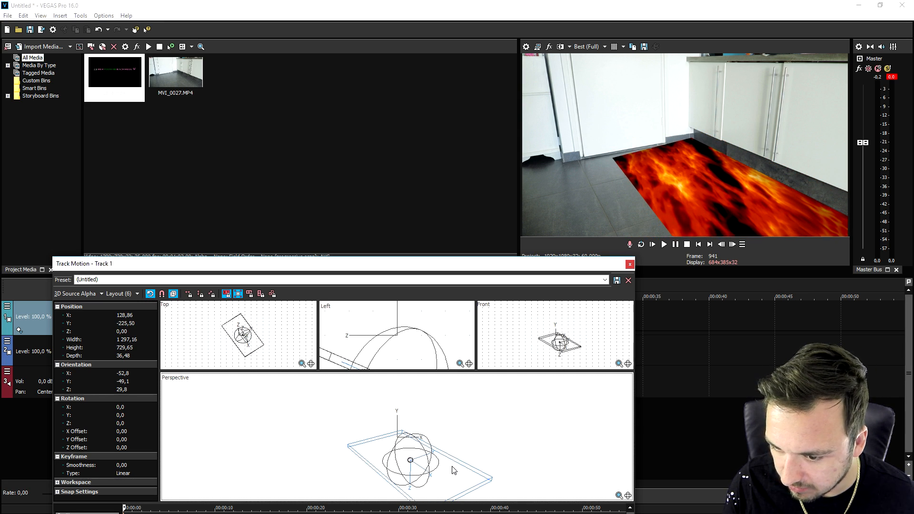
pyautogui.moveTo(409, 461); pyautogui.dragTo(446, 457)
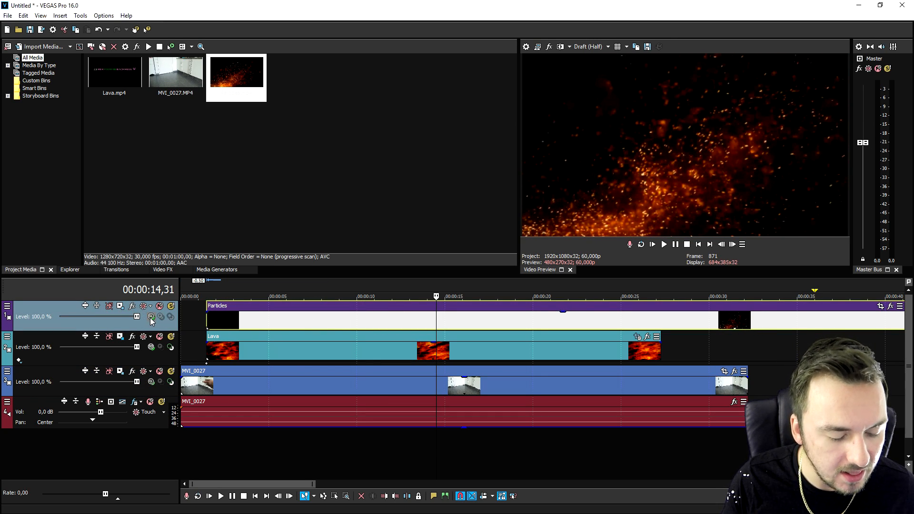
# Choose a blend mode for the top Particles track
pyautogui.click(151, 316)
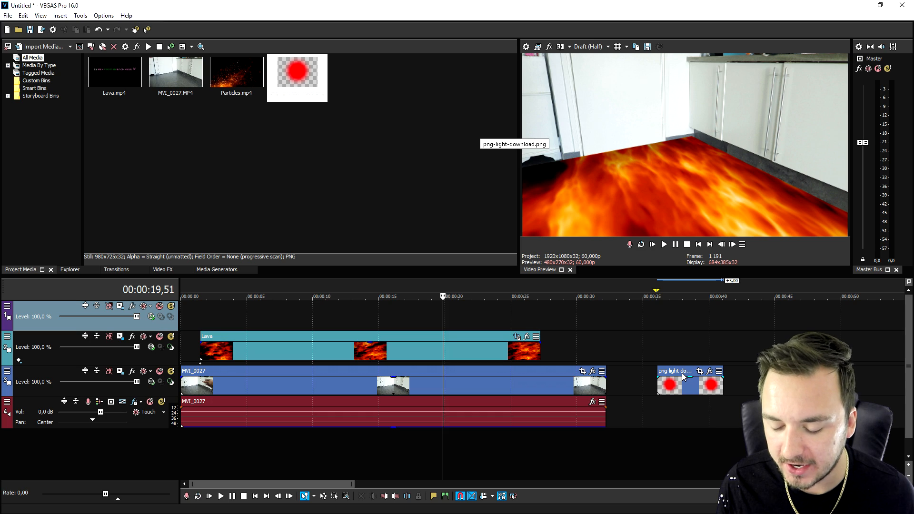
# Drag png-light-download.png from Project Media onto the timeline
pyautogui.moveTo(688, 379); pyautogui.dragTo(449, 315)
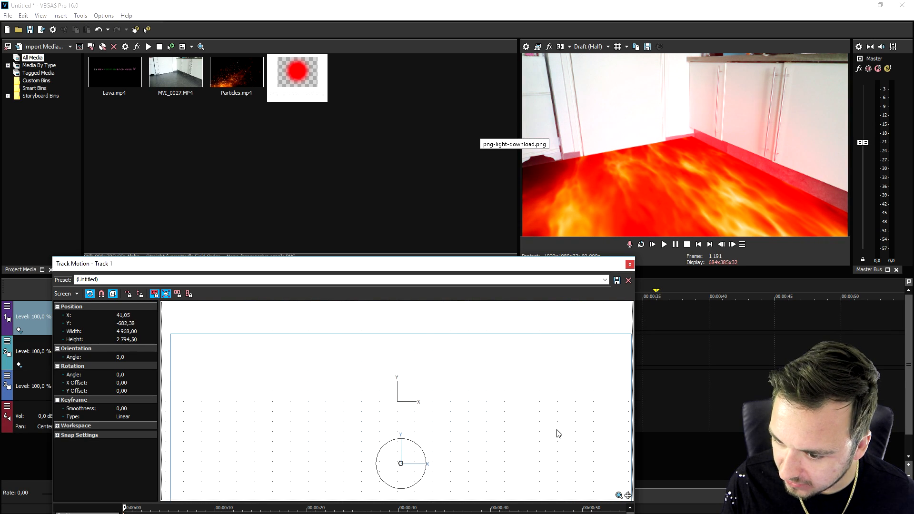
# Drag the red glow's frame up and down to settle it over the floor, then close
pyautogui.moveTo(400, 464); pyautogui.dragTo(365, 489)
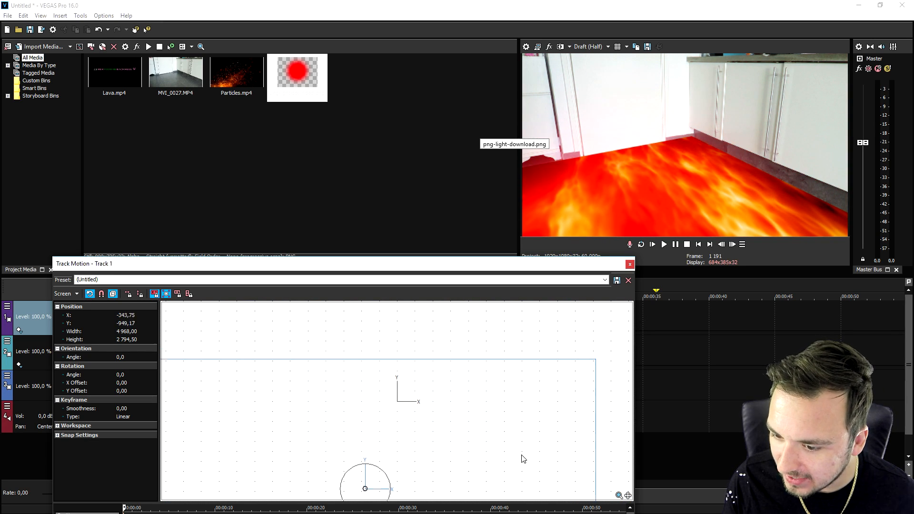
pyautogui.moveTo(365, 489); pyautogui.dragTo(379, 410)
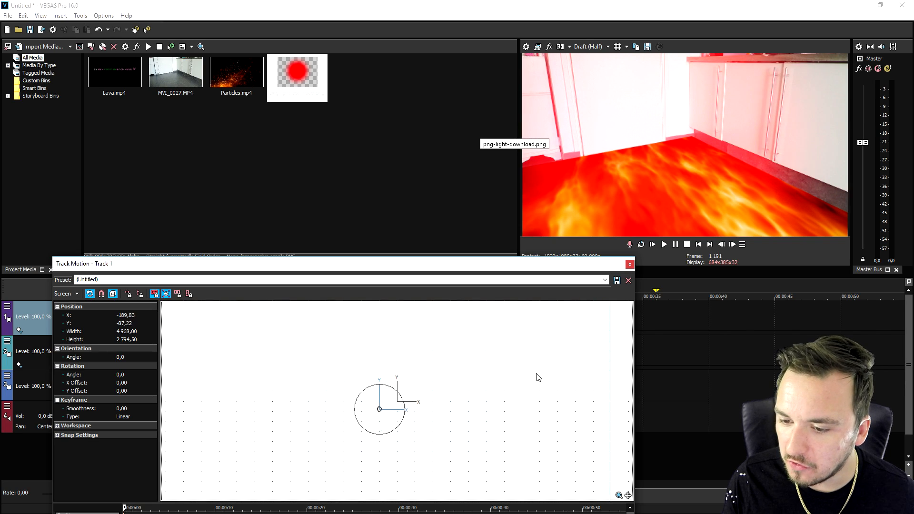
pyautogui.moveTo(379, 408); pyautogui.dragTo(396, 408)
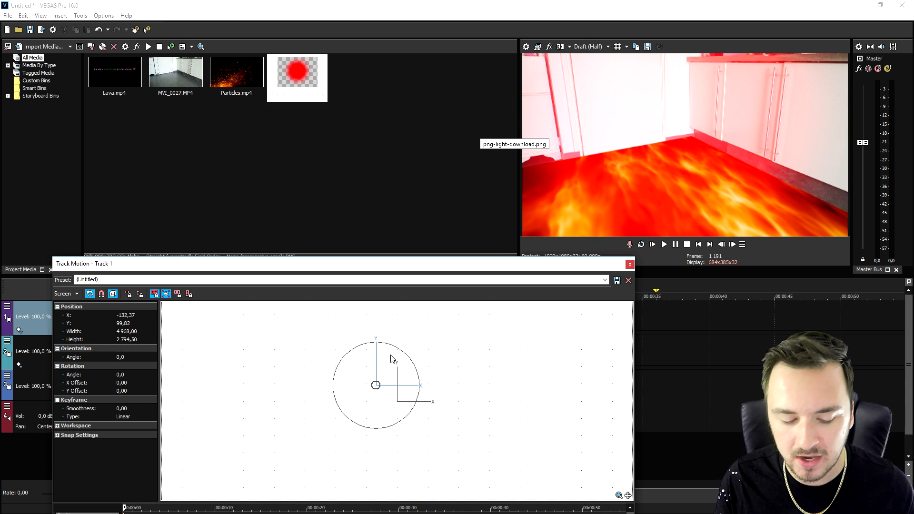
pyautogui.moveTo(376, 385); pyautogui.dragTo(385, 445)
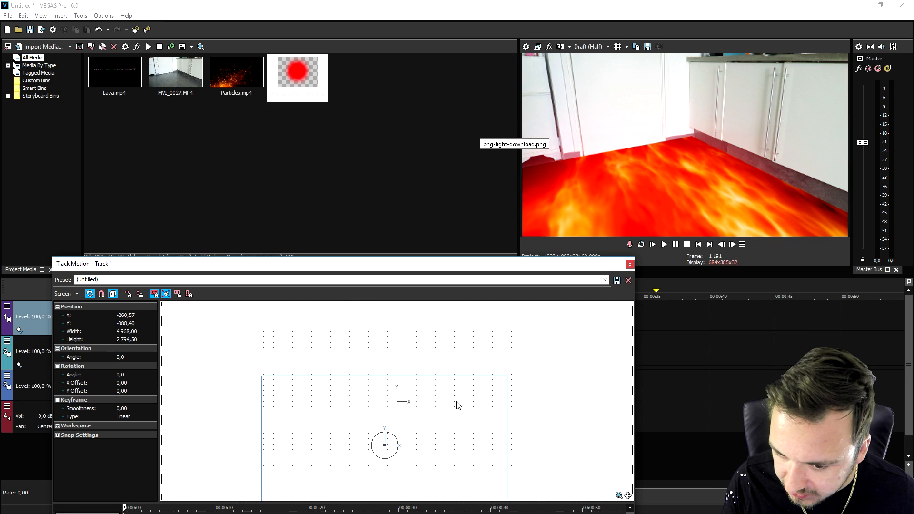
pyautogui.moveTo(385, 446); pyautogui.dragTo(385, 440)
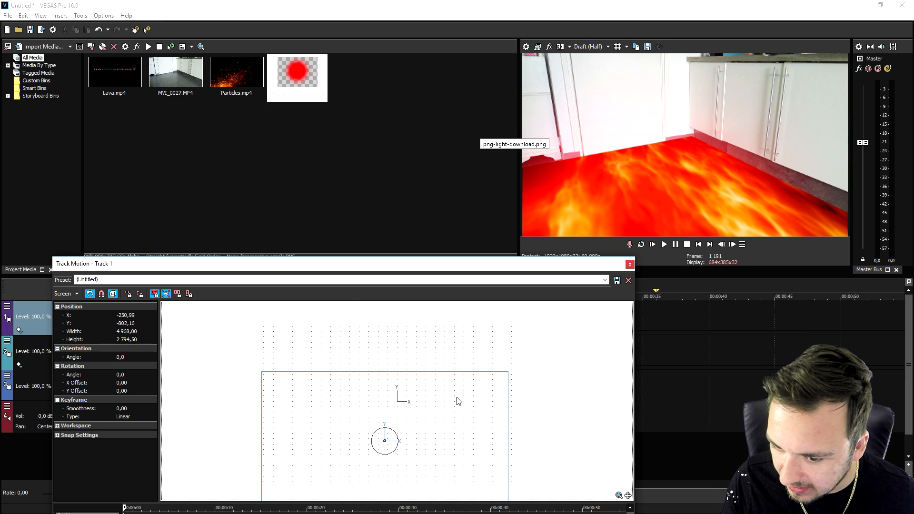
pyautogui.click(629, 263)
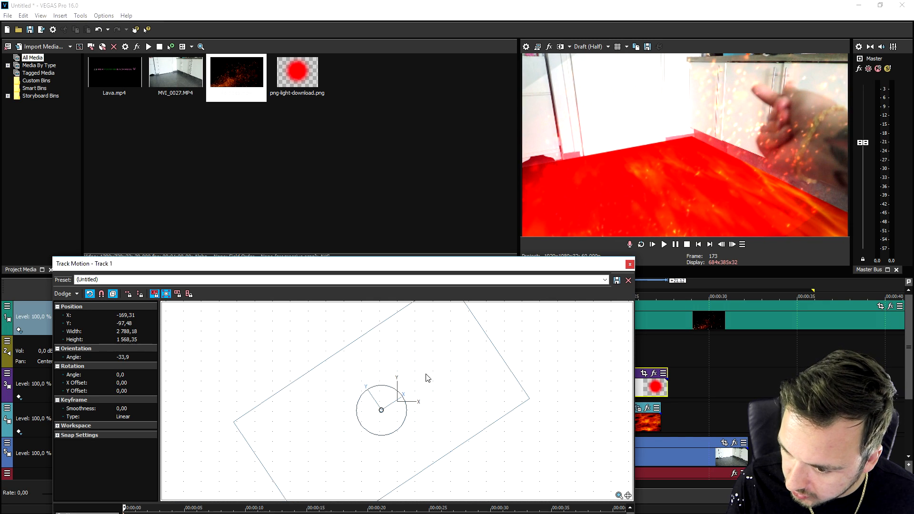
# Rotate the glow box and push it lower, then close Track Motion
pyautogui.moveTo(381, 410); pyautogui.dragTo(358, 473)
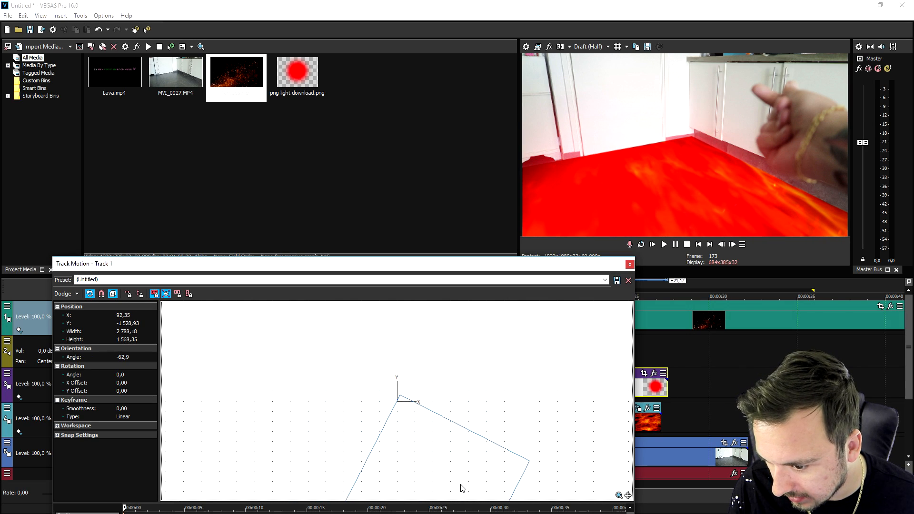
pyautogui.click(629, 263)
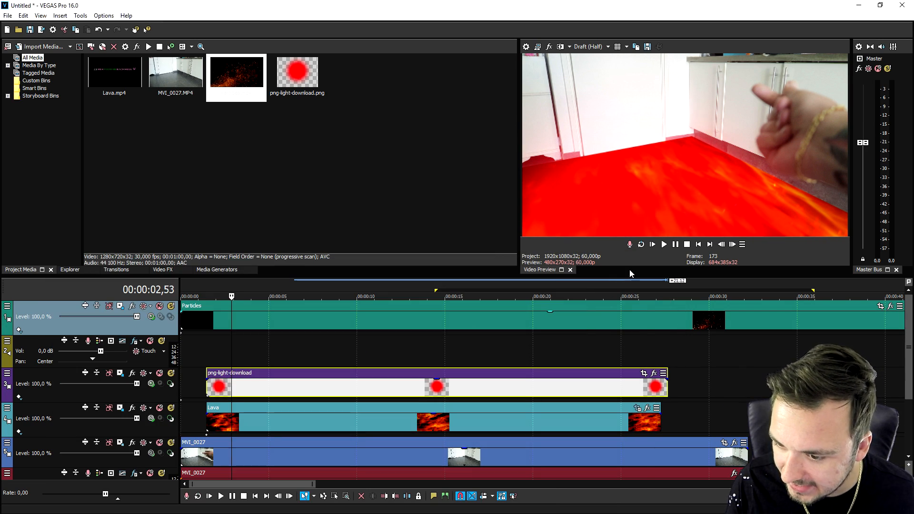